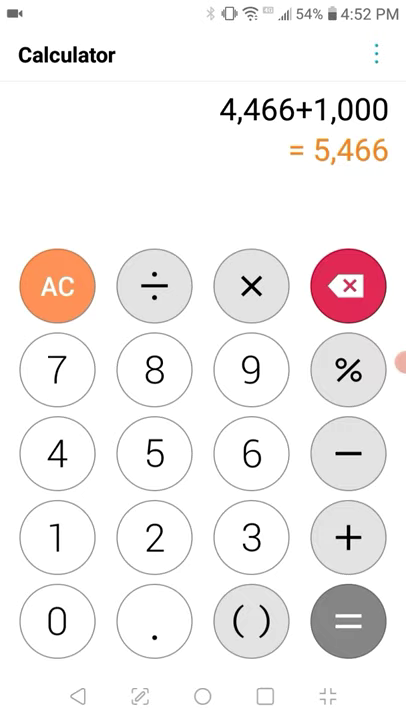
- Re-apply +1,000 twice so the display reads 8,466+1,000 = 9,466
{"action": "left_click", "coordinate": [348, 538]}
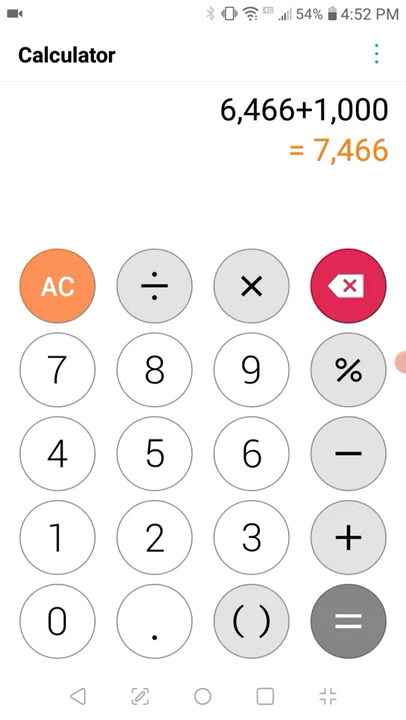
{"action": "left_click", "coordinate": [156, 368]}
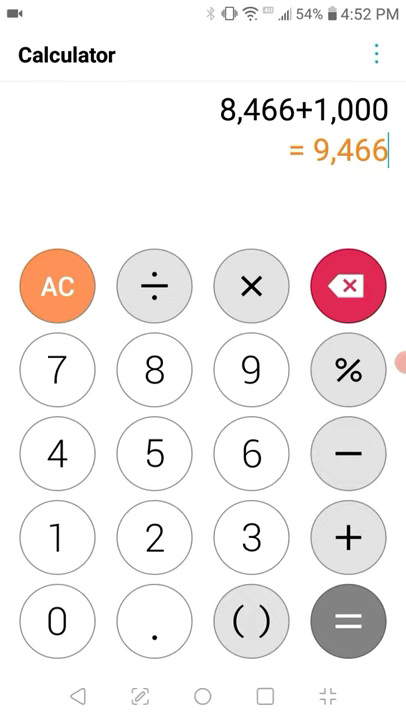